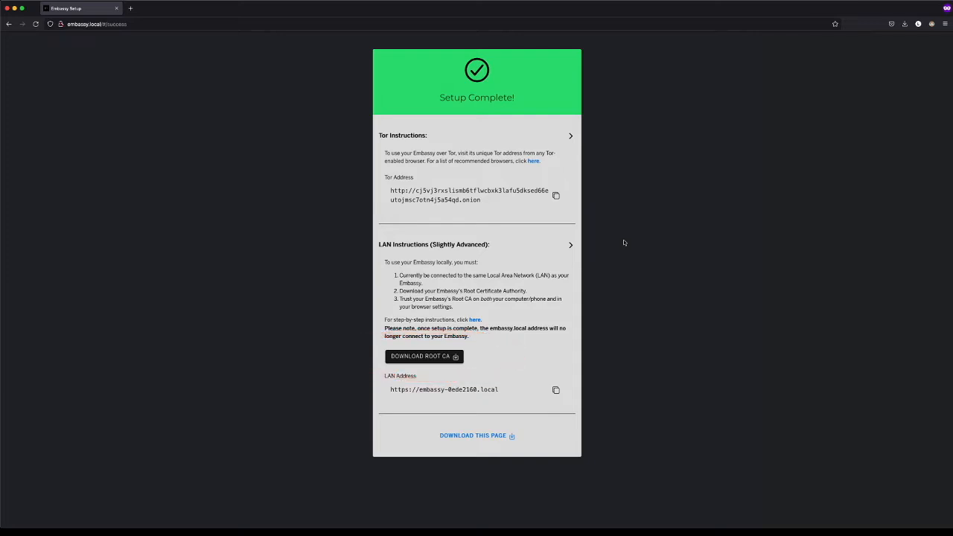
Follow the Tor address link to reach the Embassy Services dashboard with Bitcoin Core running.
click(473, 434)
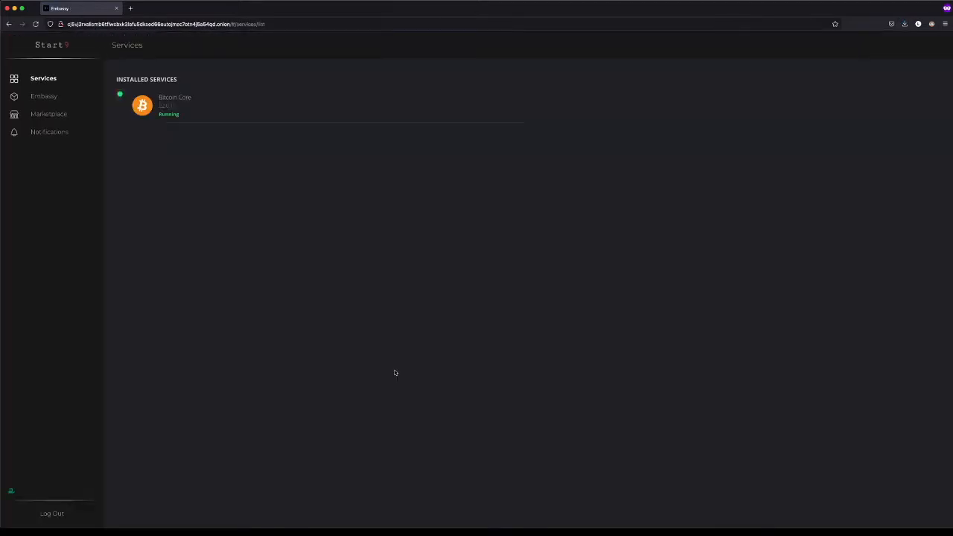
Download the Embassy root CA from LAN Settings and save it to a local file.
click(43, 95)
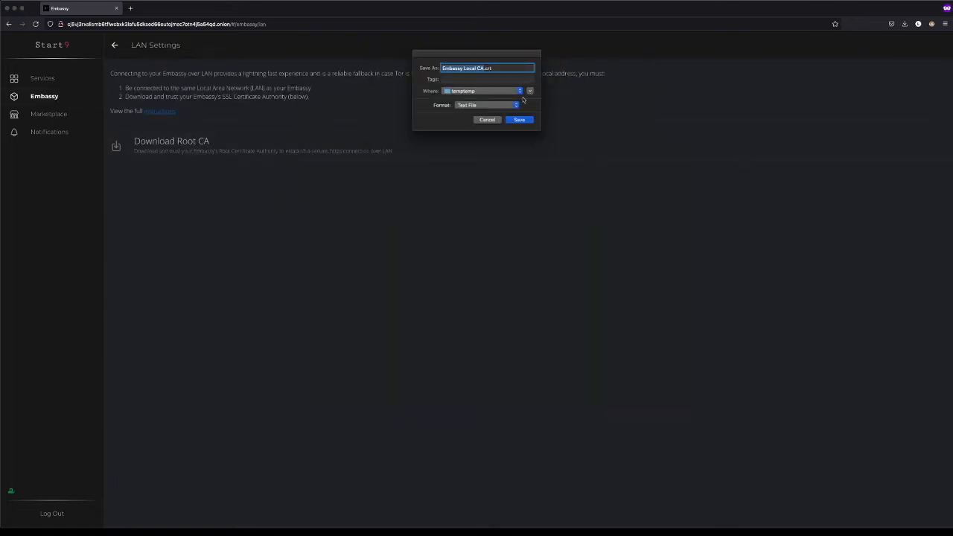
click(518, 119)
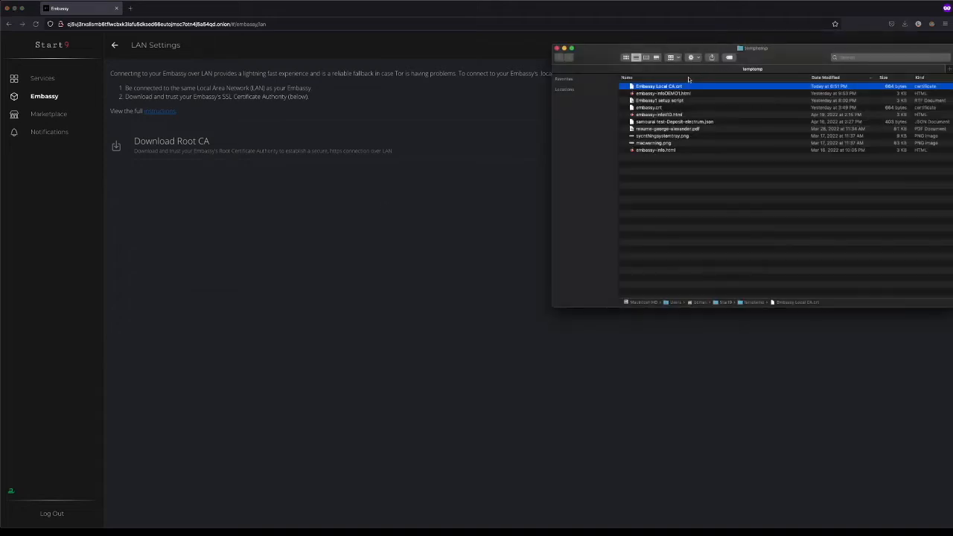
Install the downloaded .crt into the System keychain, authenticating with the password.
double_click(657, 85)
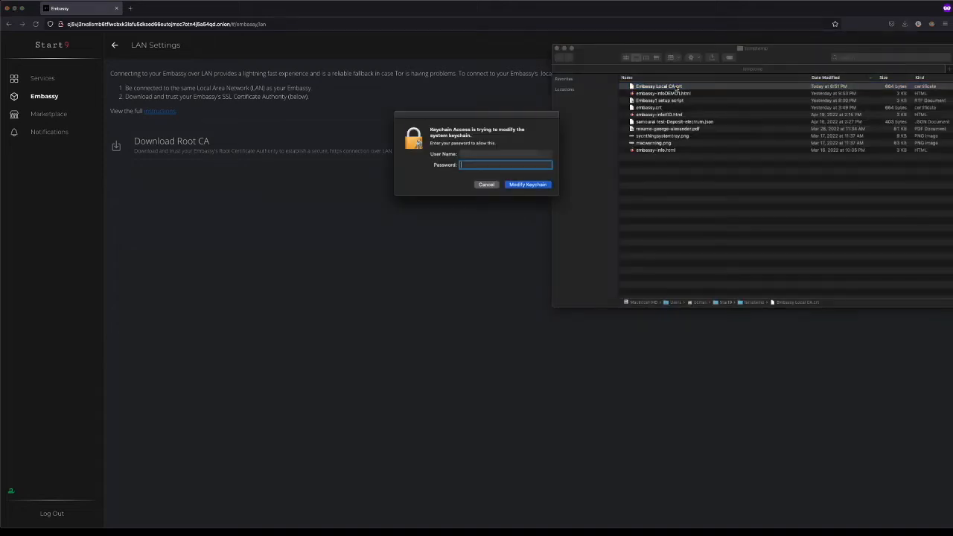
text(•)
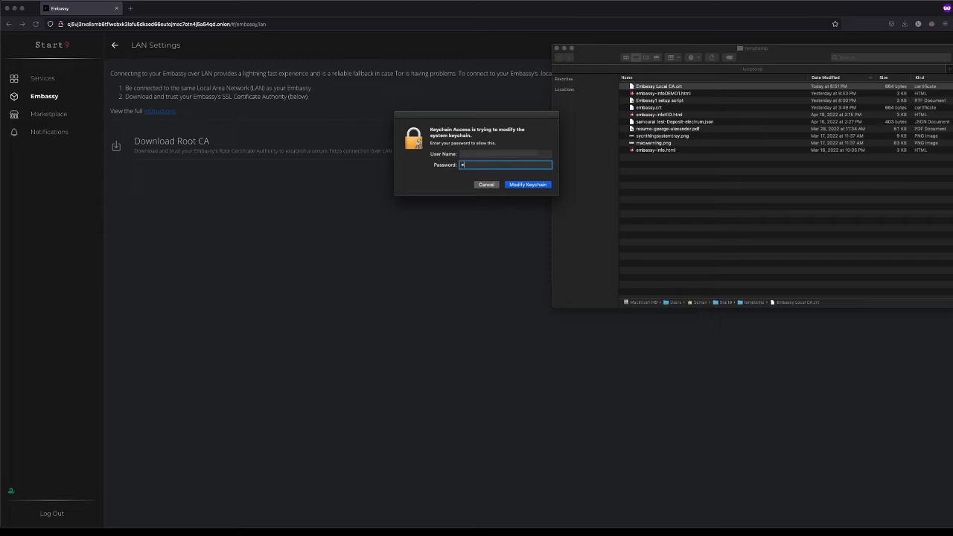
click(527, 185)
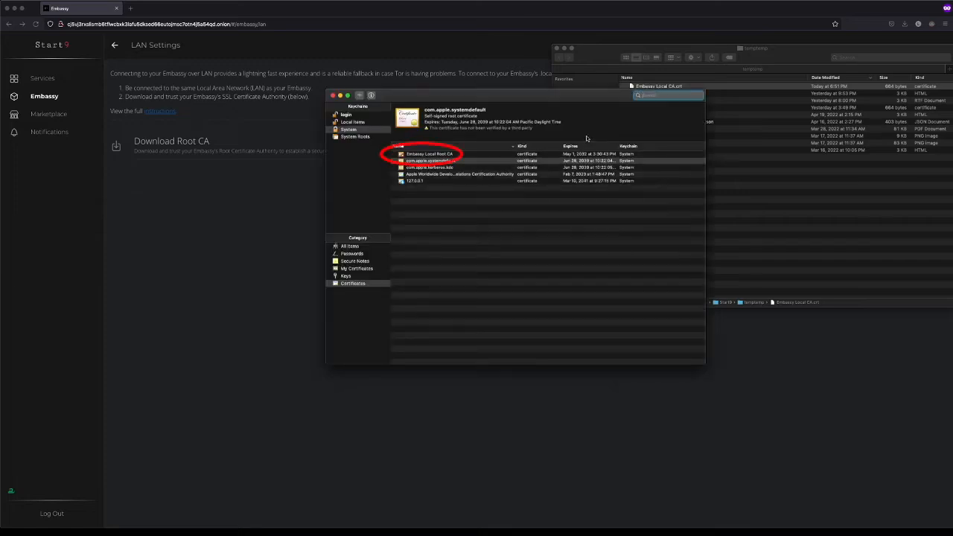
Set the Embassy Local Root CA to Always Trust and confirm the trust settings update.
click(438, 160)
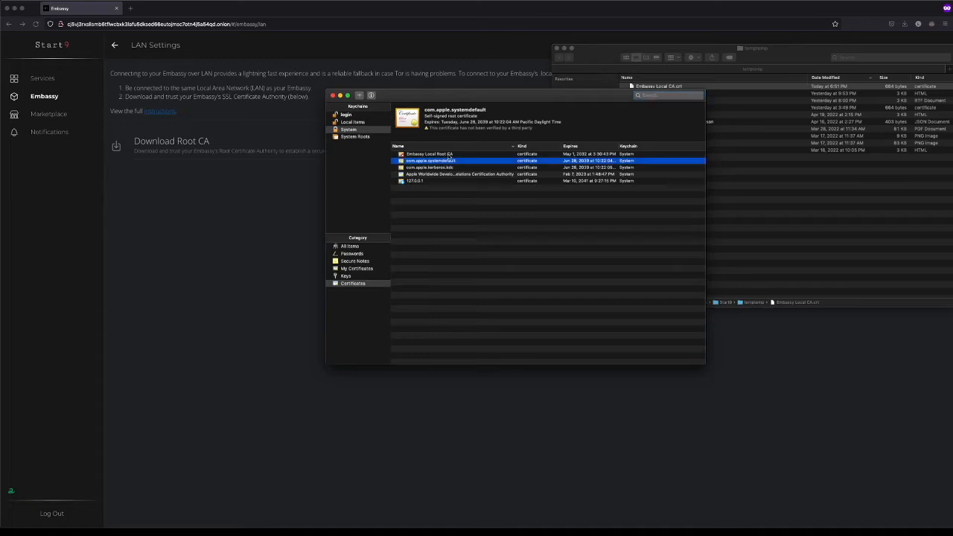
double_click(426, 154)
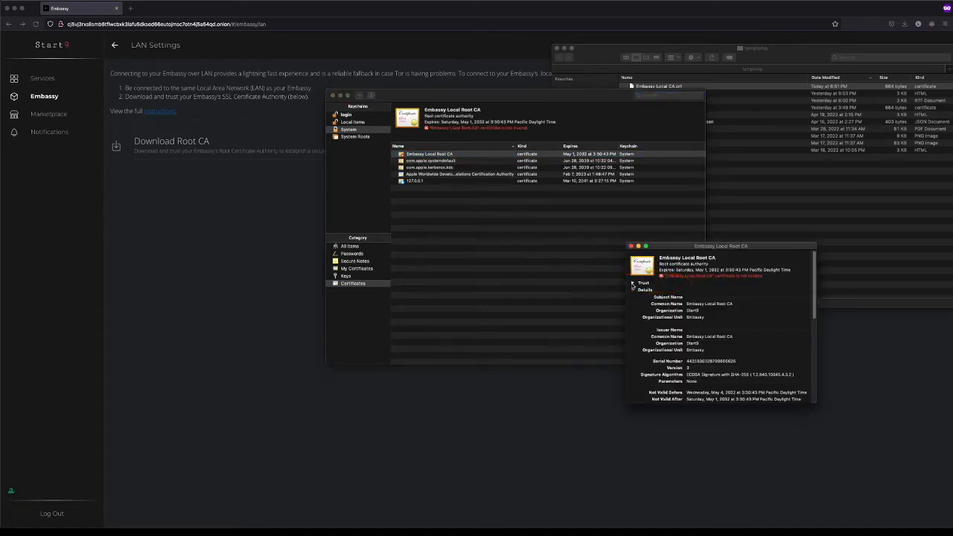
click(634, 283)
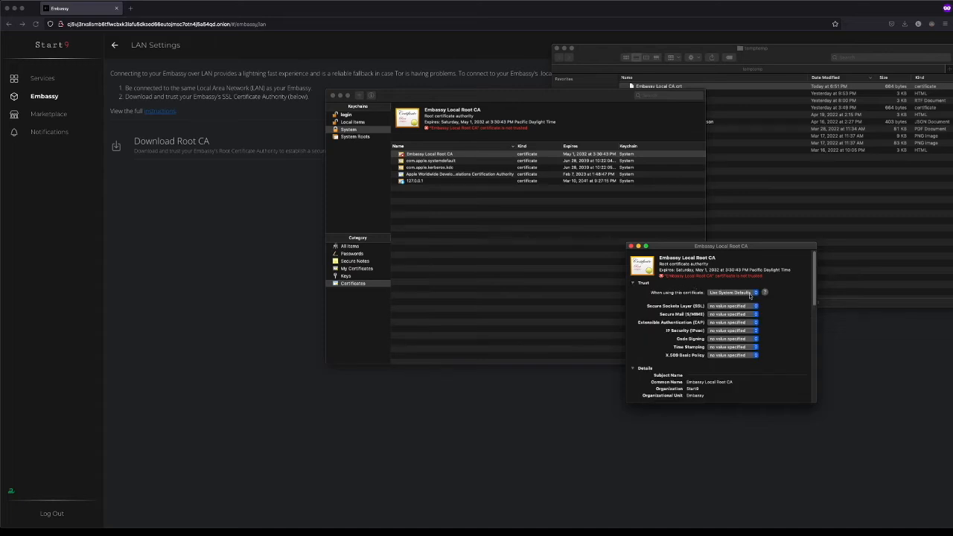
click(756, 292)
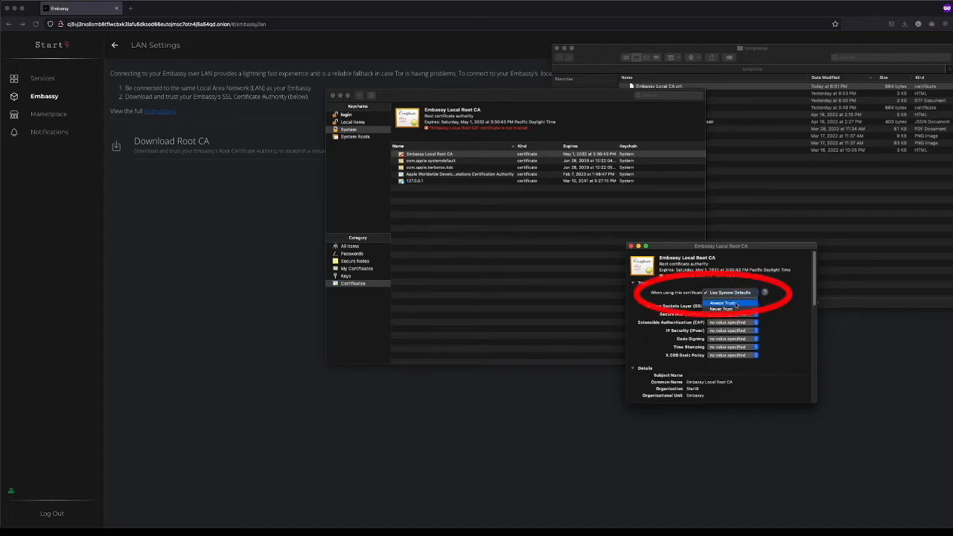
click(727, 300)
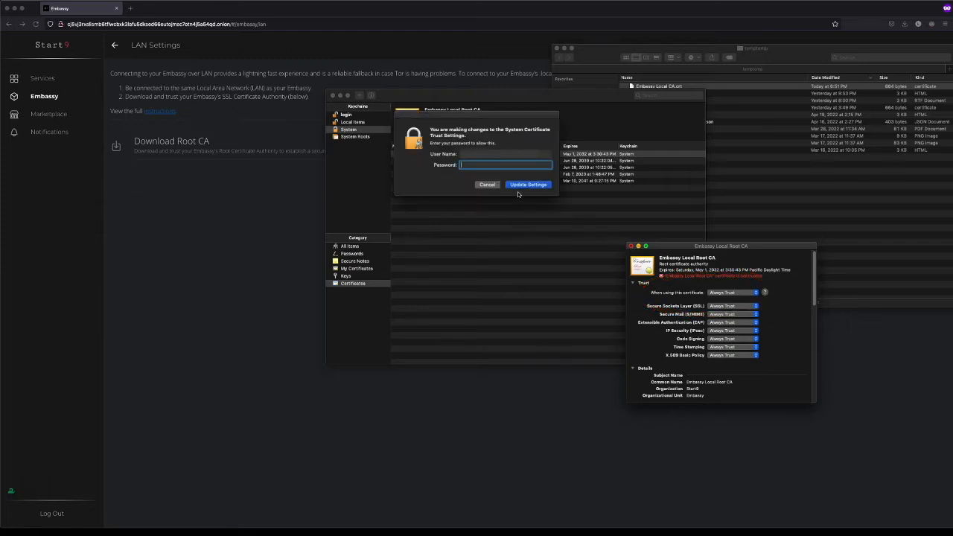
click(527, 184)
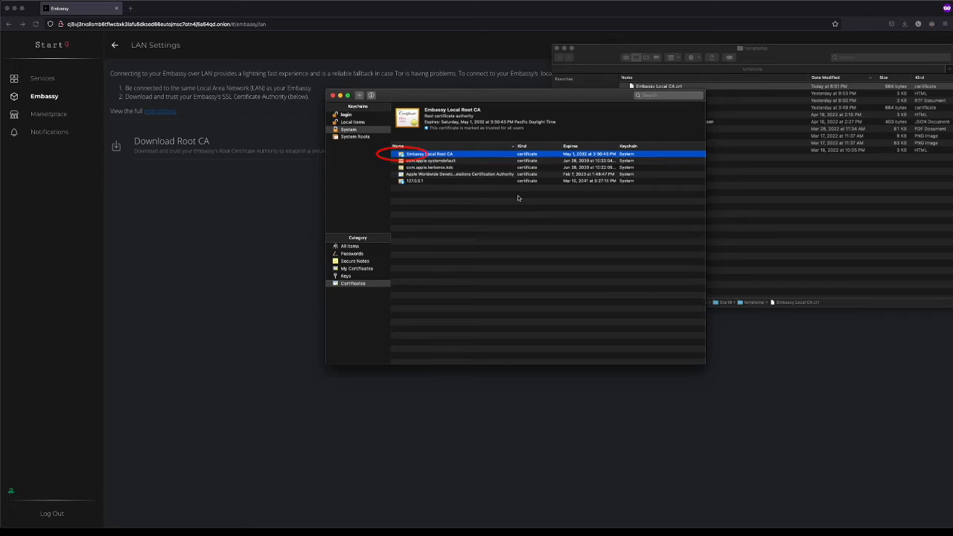
click(334, 95)
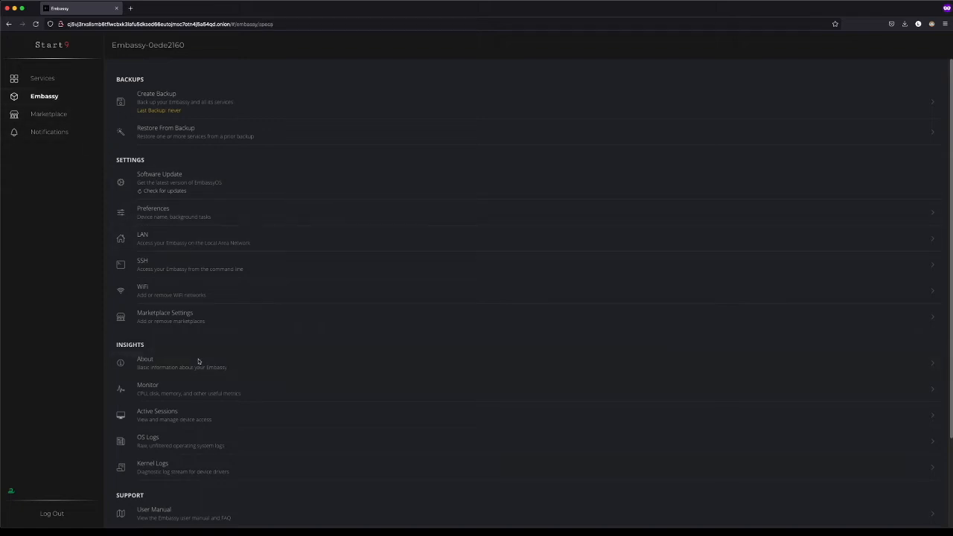
Show the Embassy About page with its Tor and LAN addresses.
click(146, 364)
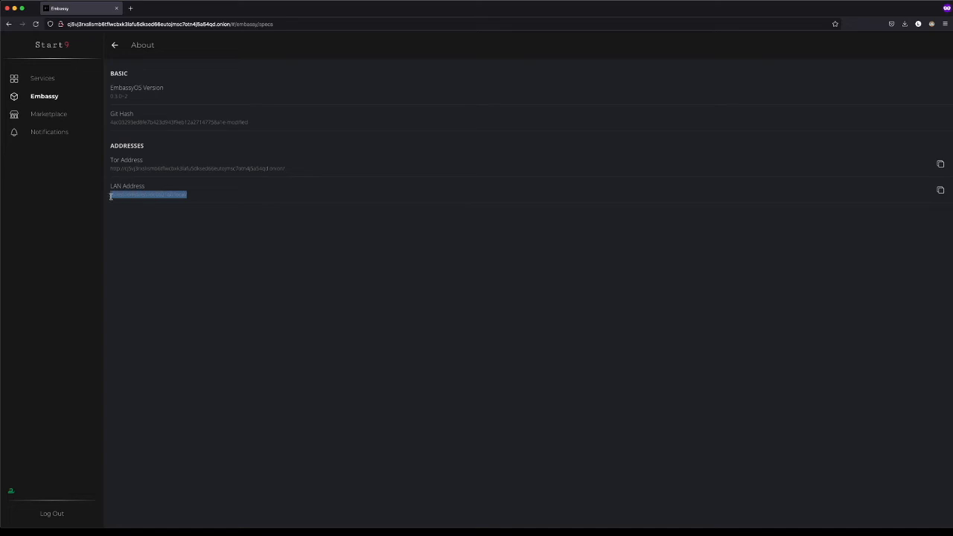
mouse_move(182, 235)
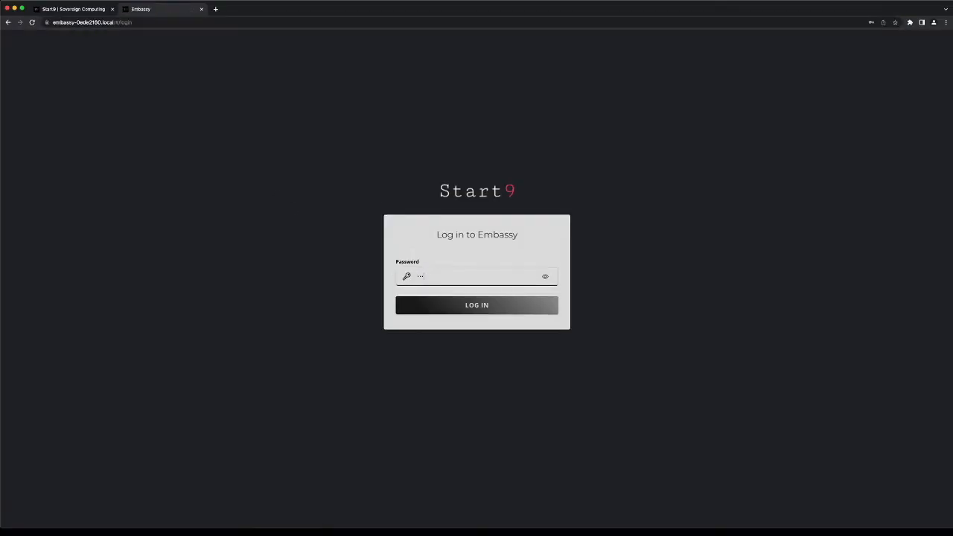
Log in to the Embassy over its LAN .local address and check the connection's padlock status.
click(476, 305)
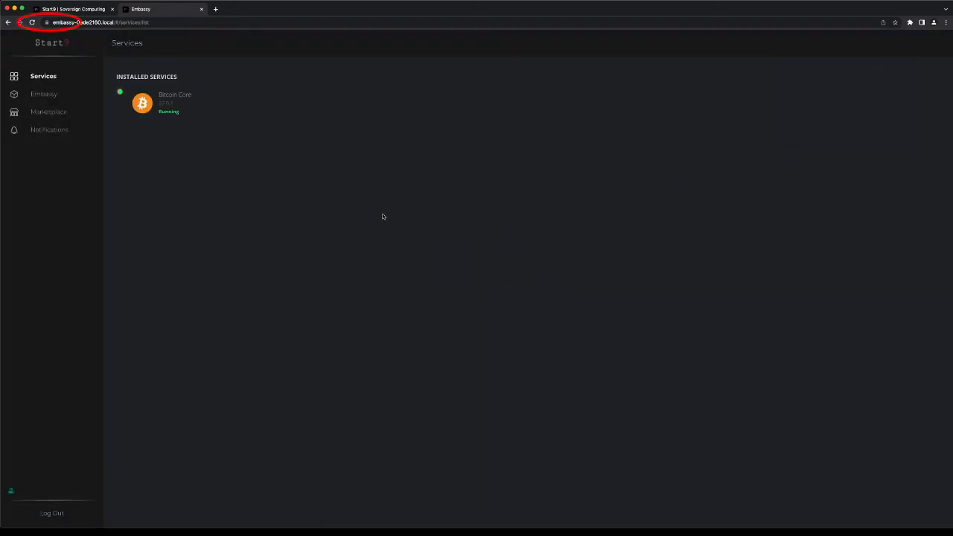
click(48, 22)
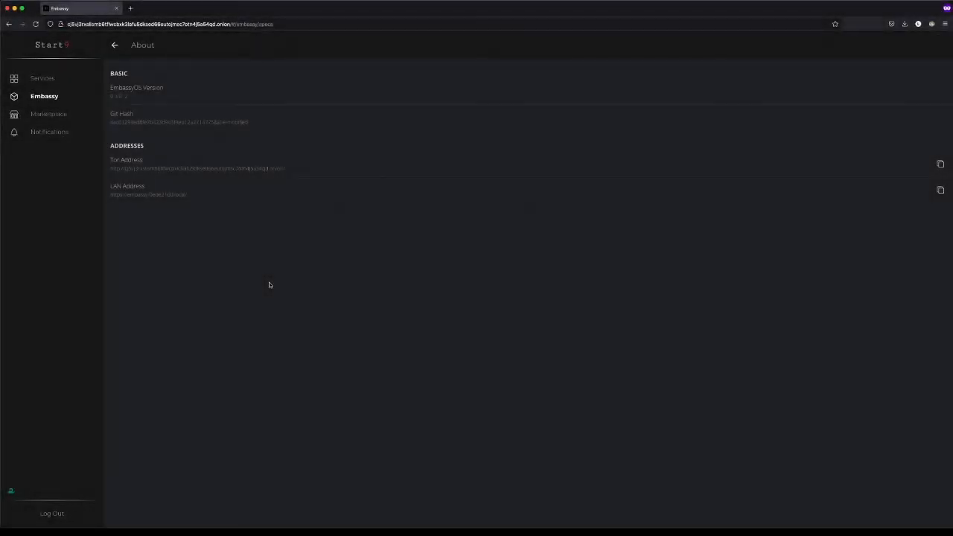
Reach Firefox's Certificate Manager from Preferences > Privacy & Security > View Certificates.
click(15, 6)
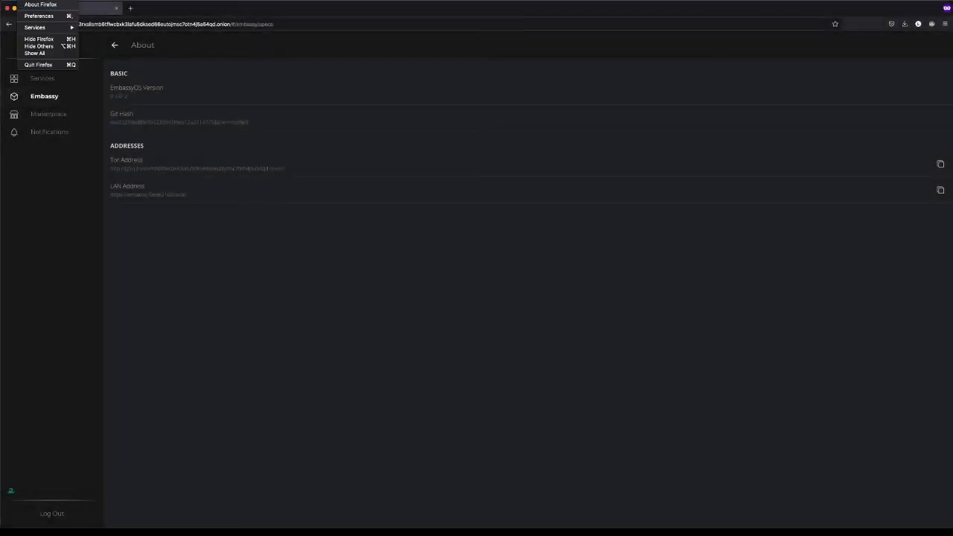
click(39, 15)
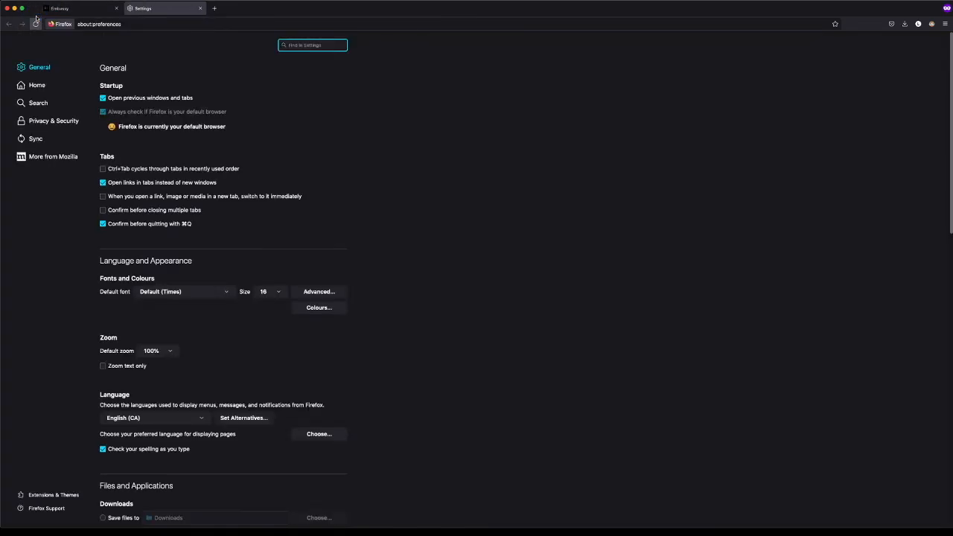
click(53, 120)
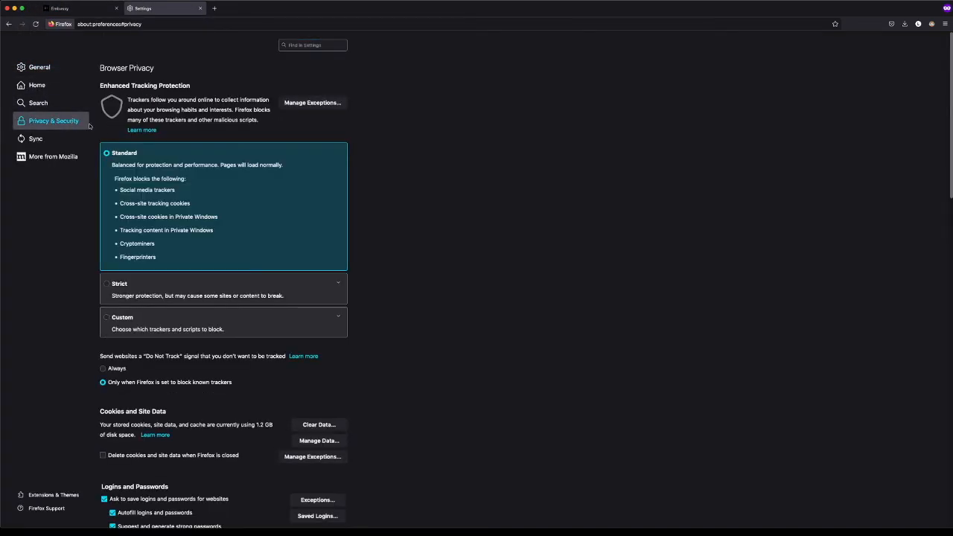
scroll(down, 3)
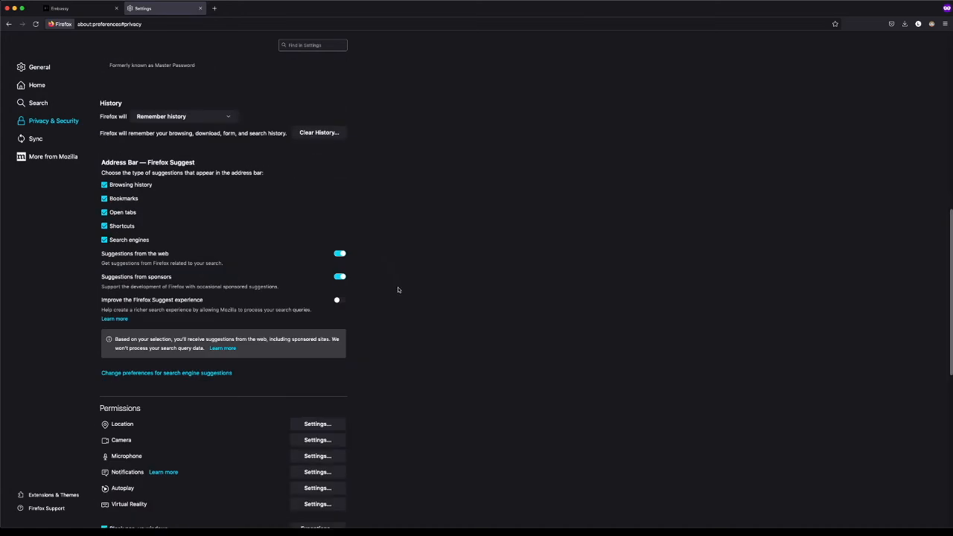
scroll(down, 3)
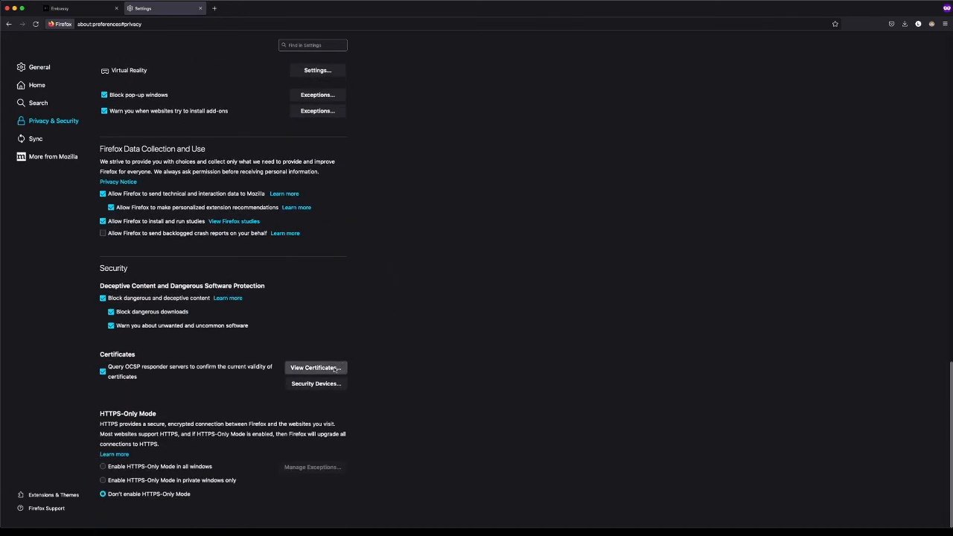
click(316, 367)
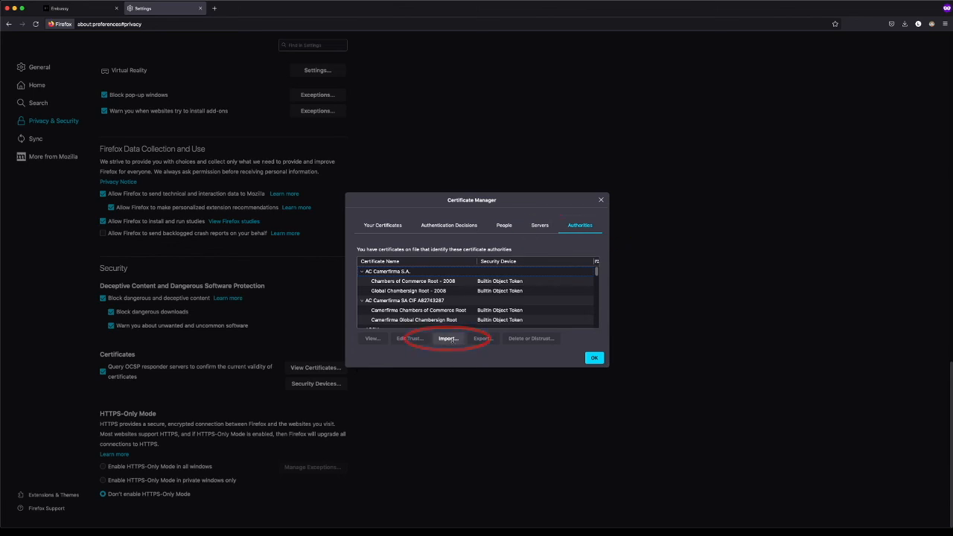
Import Embassy Local CA.crt as an authority trusted to identify websites, then leave Certificate Manager.
click(448, 338)
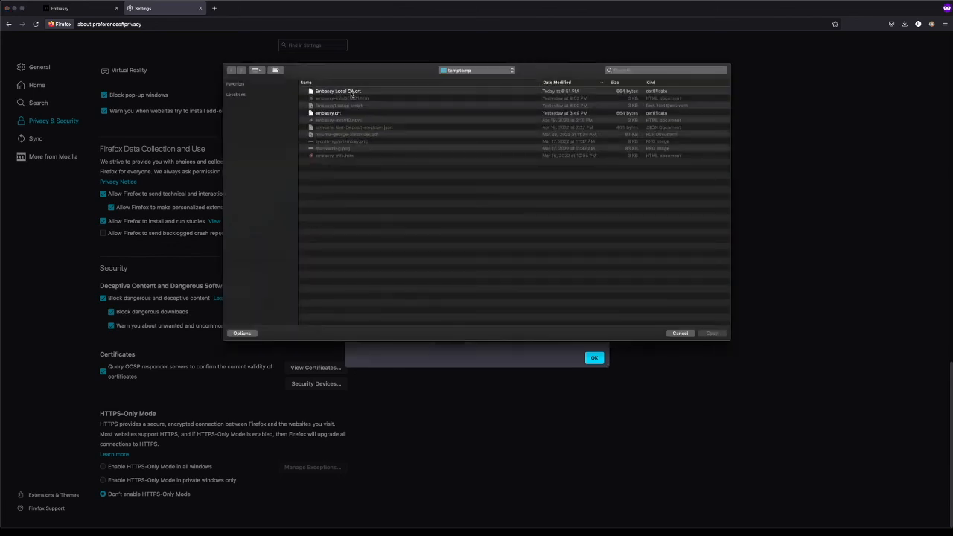
click(330, 91)
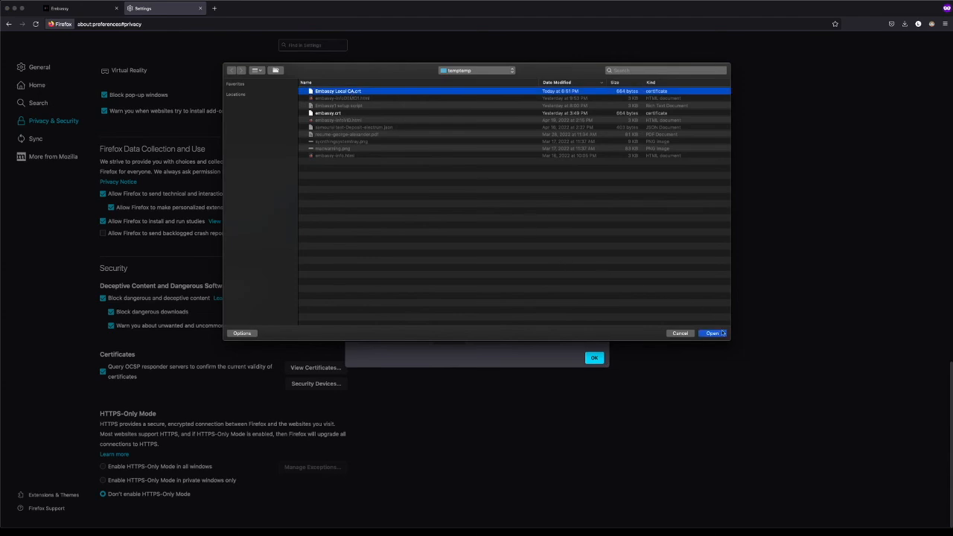
click(712, 333)
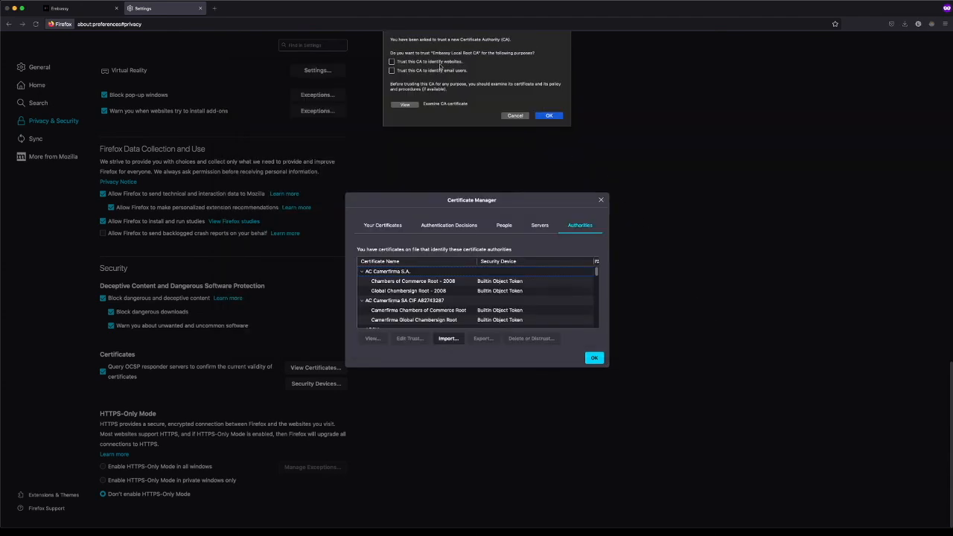
click(392, 61)
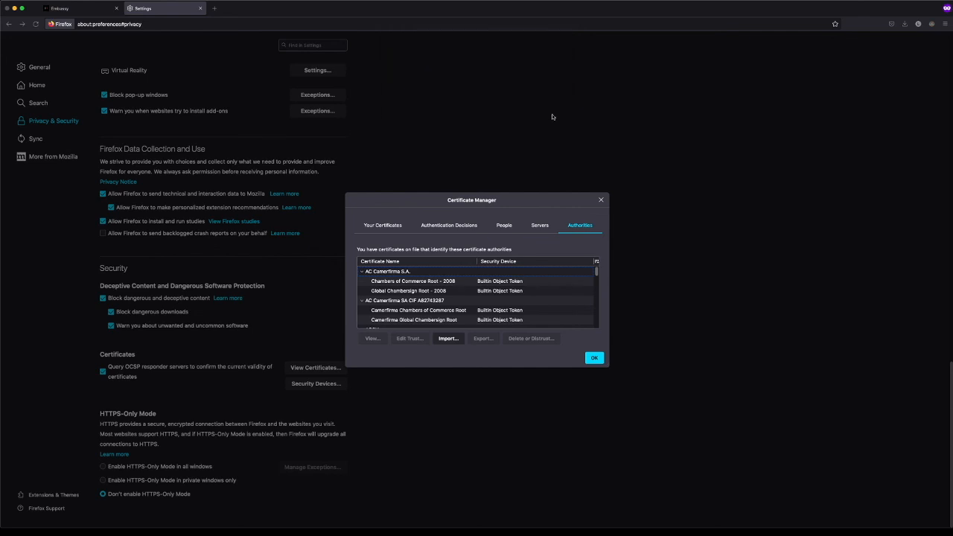
click(594, 357)
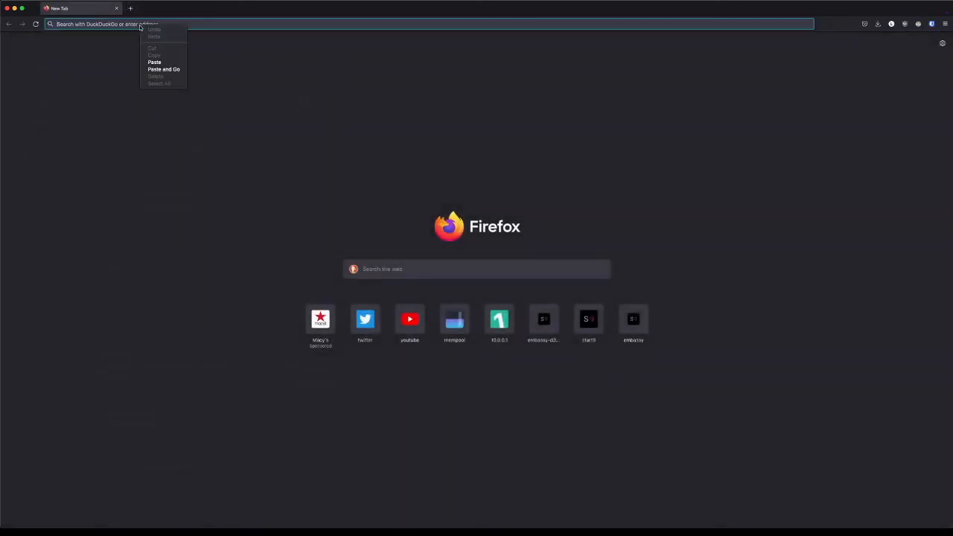
mouse_move(163, 69)
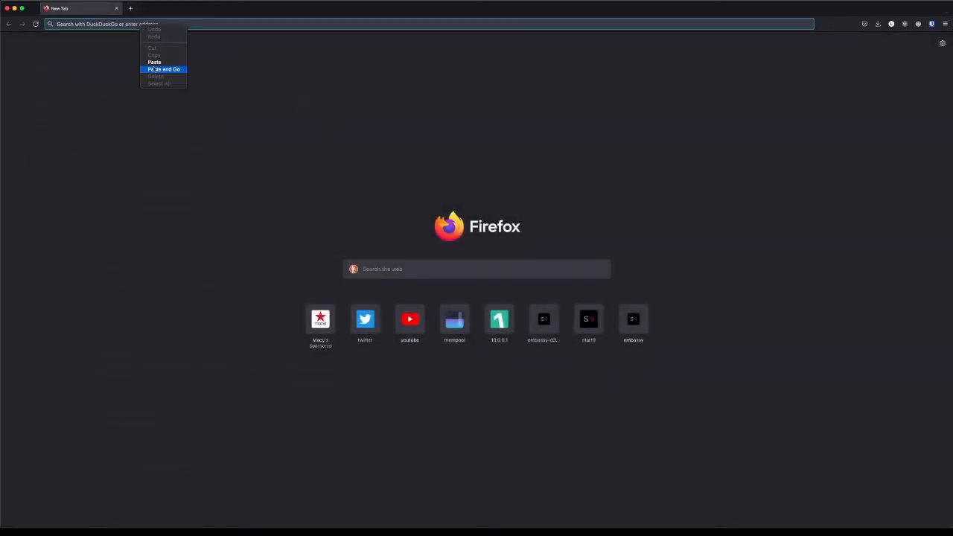
Paste and Go the https LAN address to load the Embassy services dashboard securely.
click(163, 69)
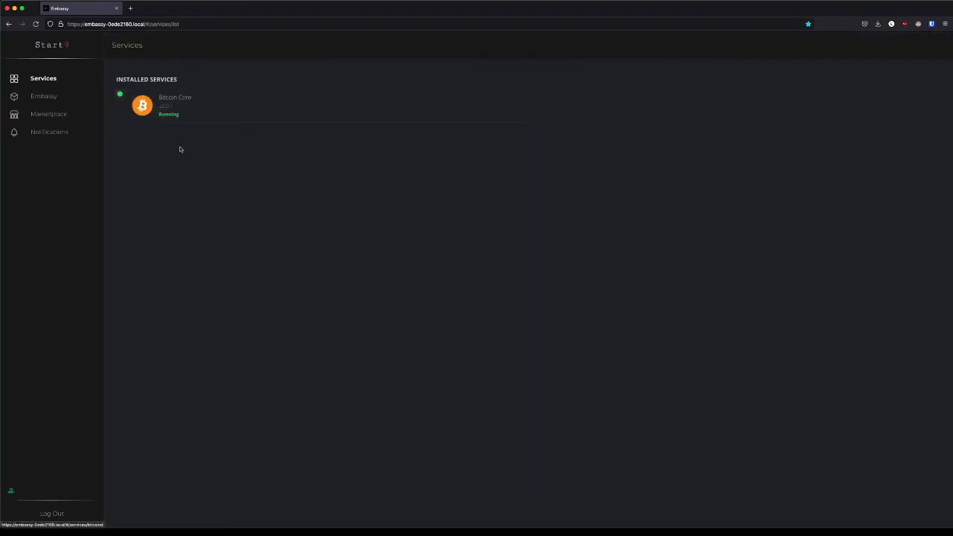